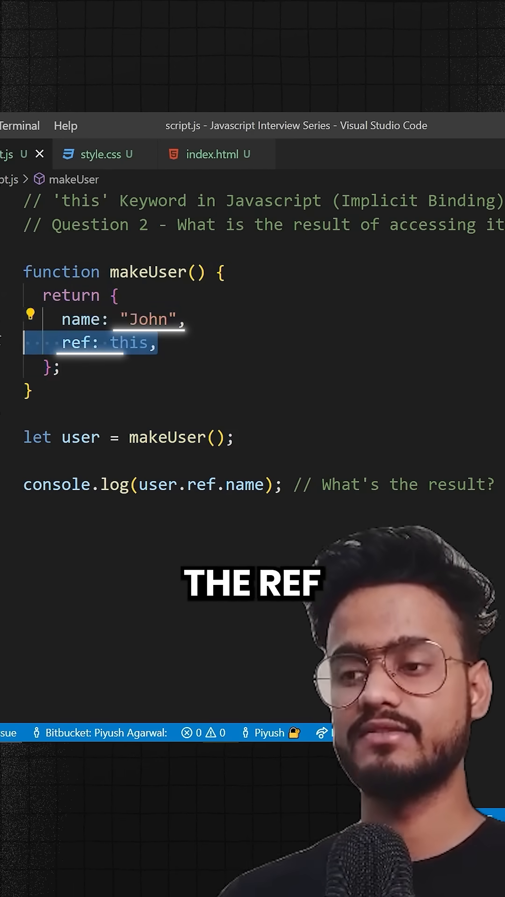
Step: Rewrite ref in makeUser's returned object as a method whose body is return this;
double_click(131, 343)
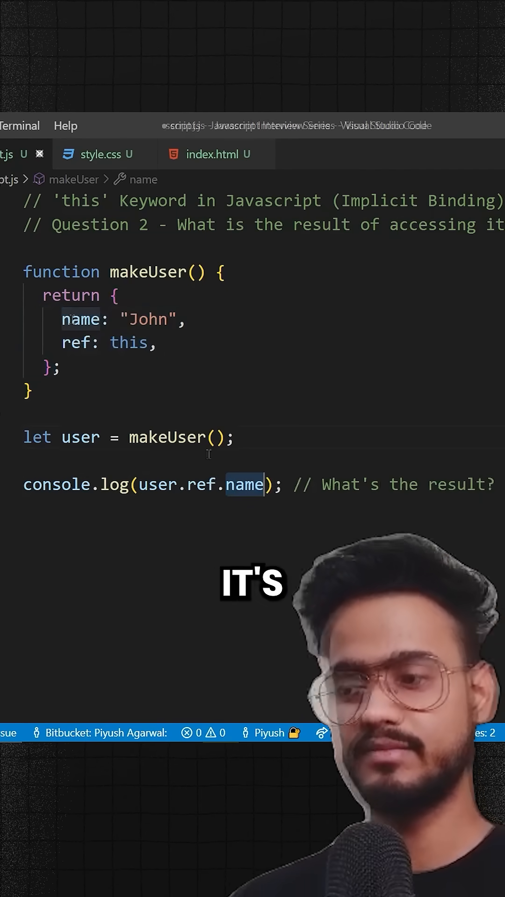
double_click(172, 437)
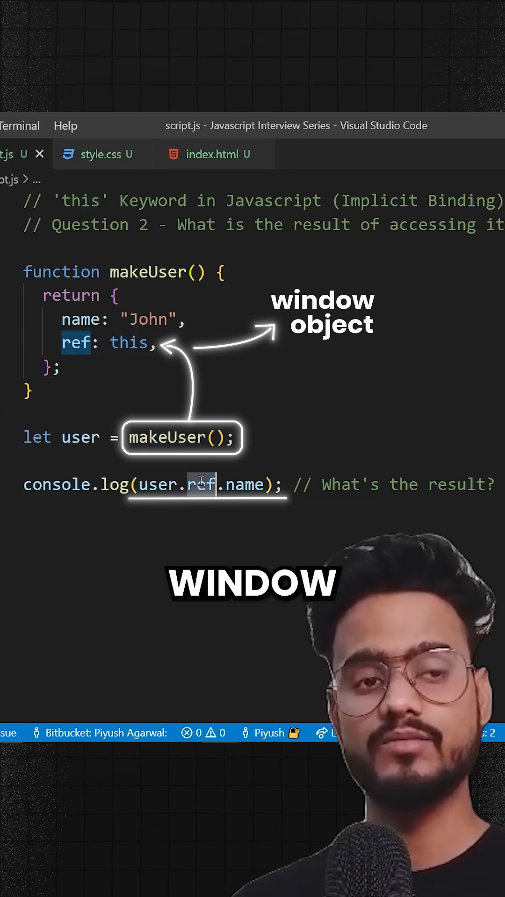
mouse_move(200, 485)
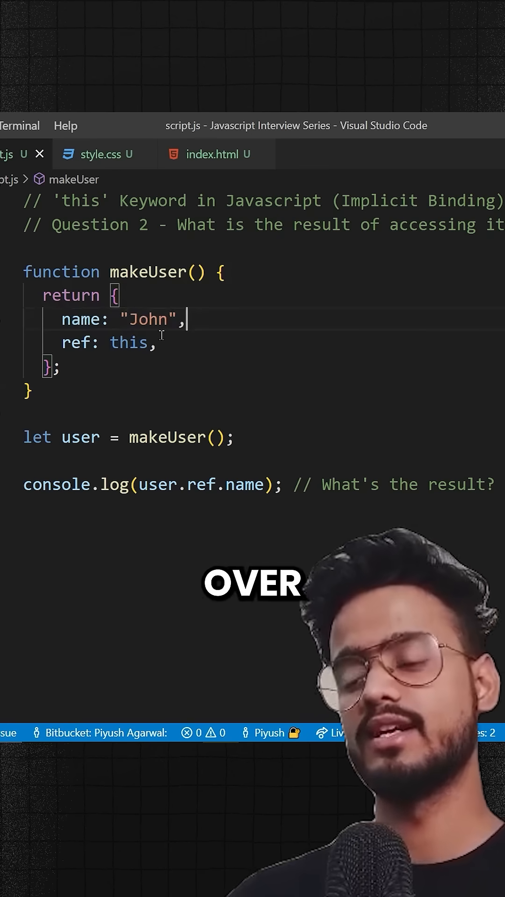
double_click(128, 342)
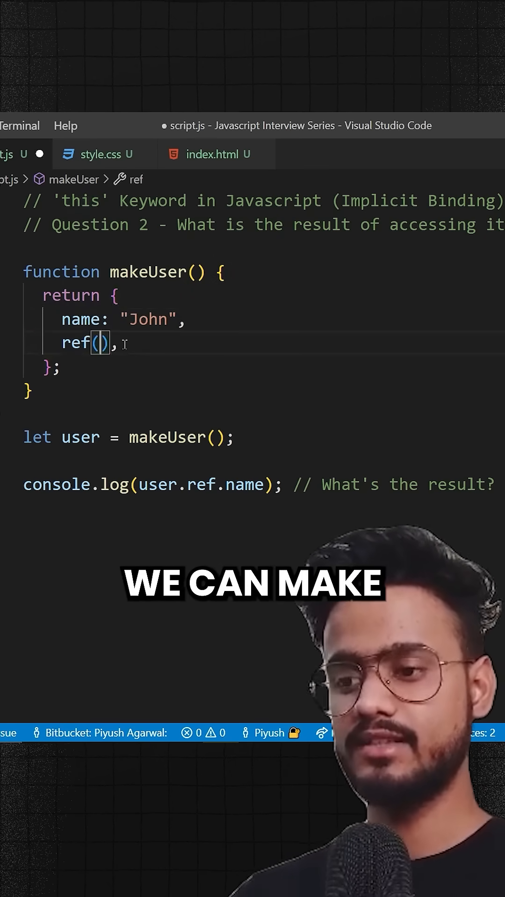
type("{")
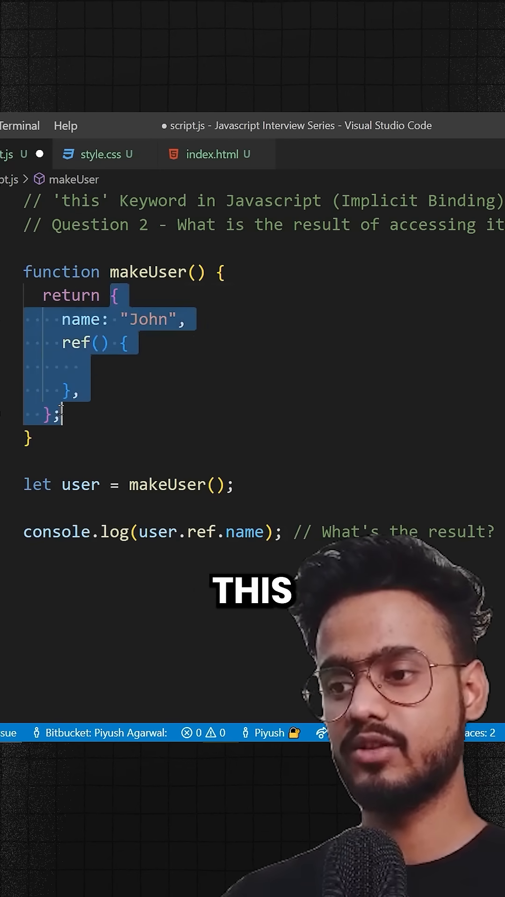
left_click(97, 365)
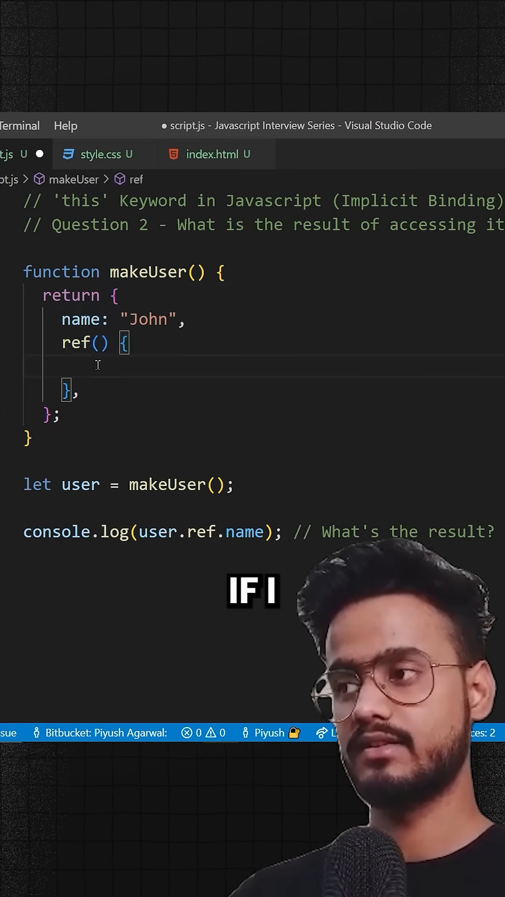
type("return this;")
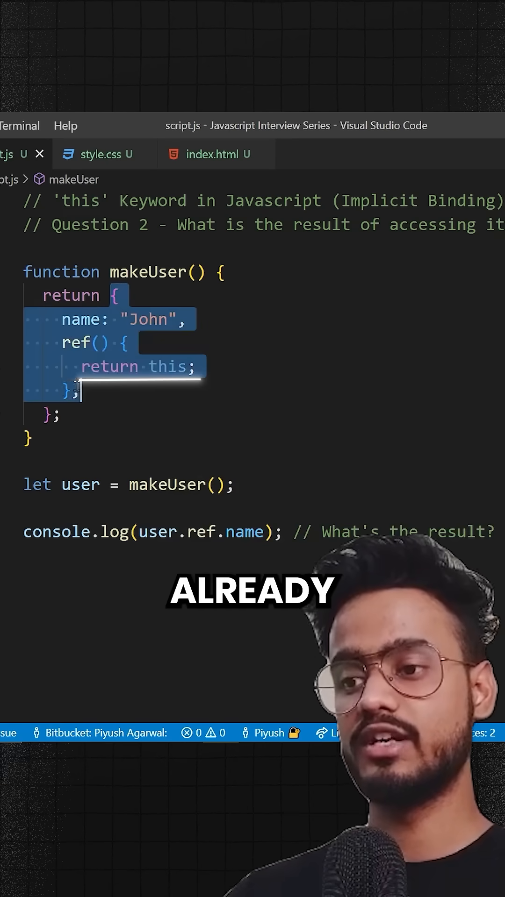
mouse_move(78, 343)
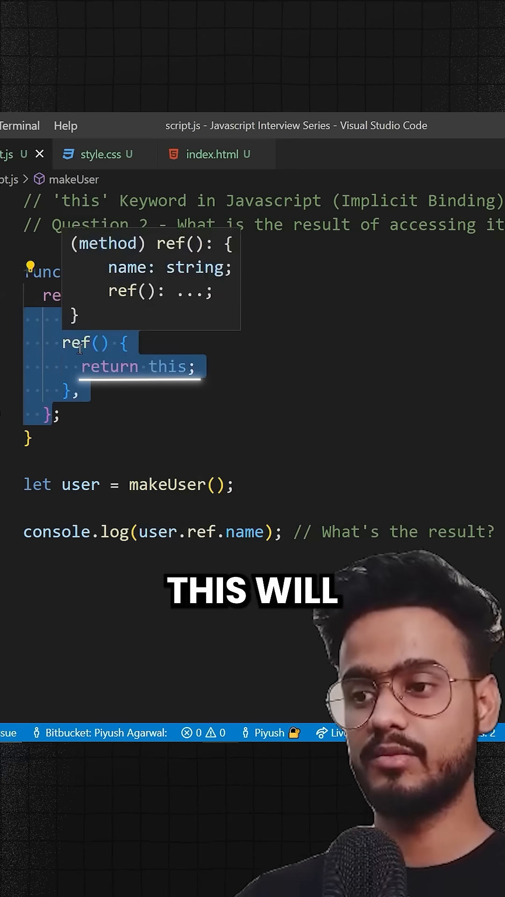